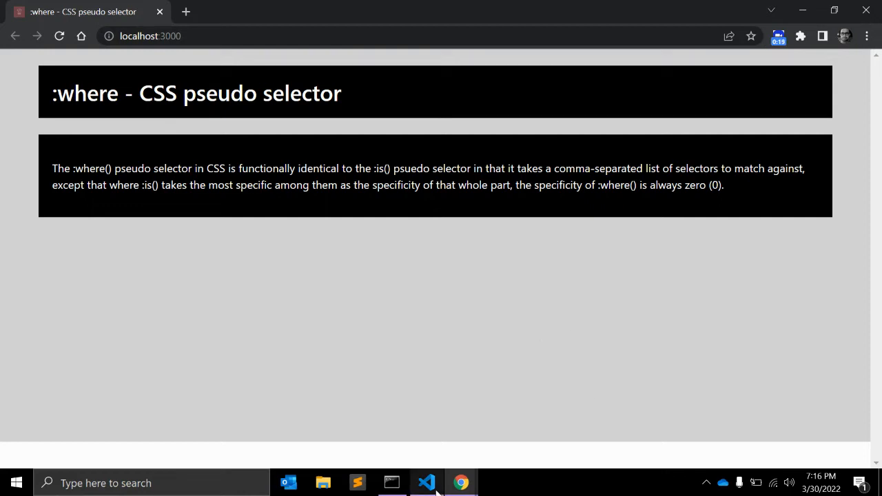
Write a main :where(h1, h2, h3) rule setting color: green at the end of main.scss.
left_click(426, 483)
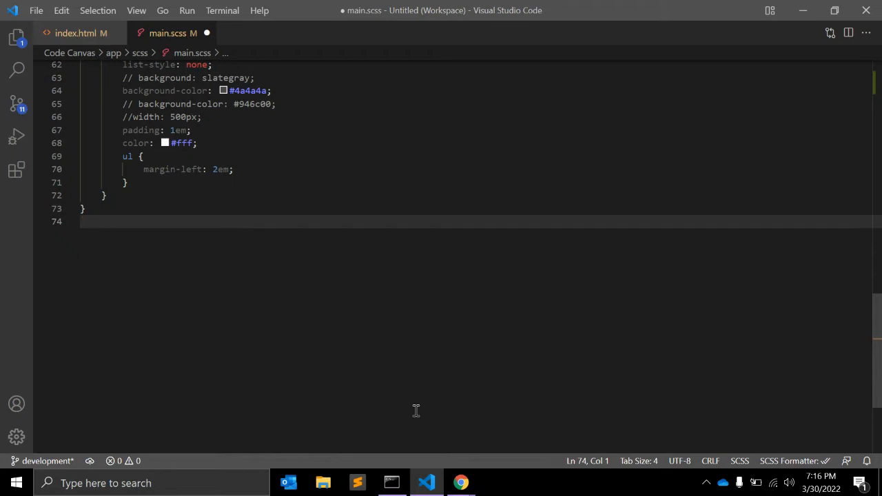
type("main")
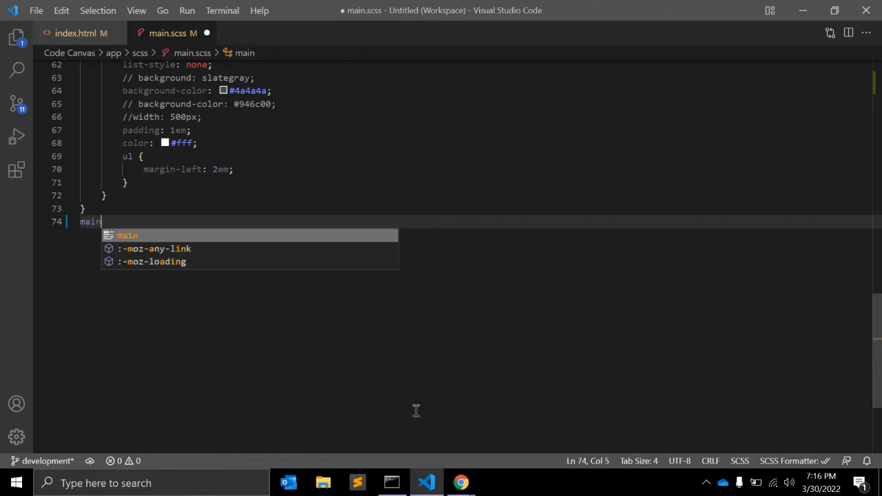
type(":wh")
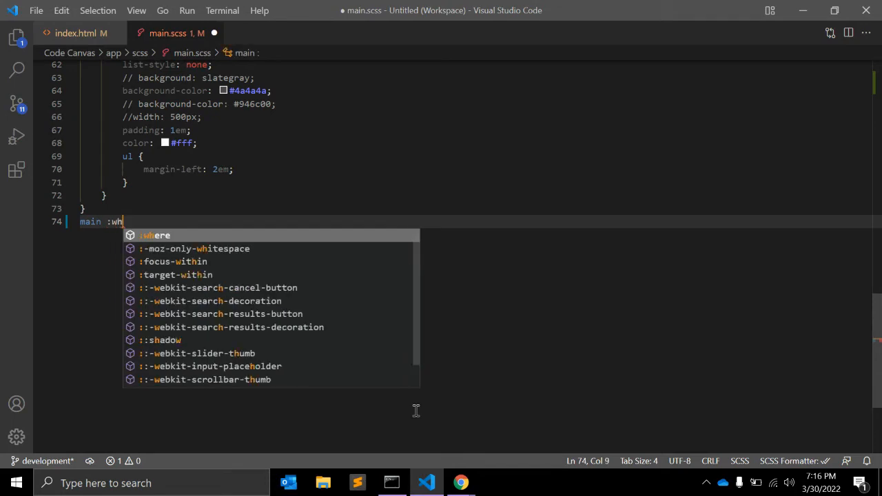
type("ere(")
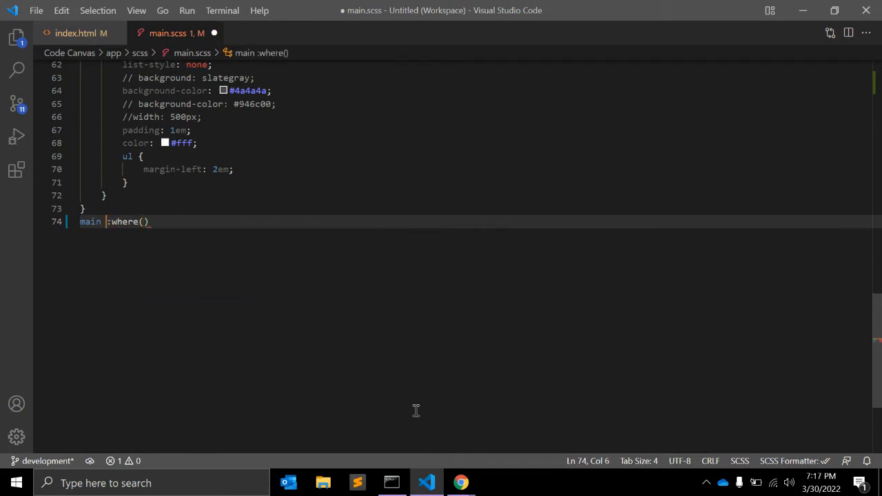
key("Backspace")
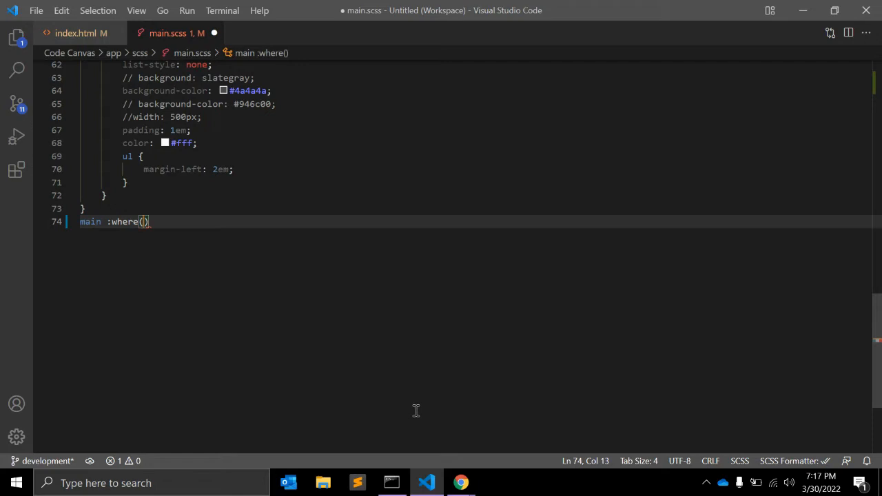
type("h1, h2")
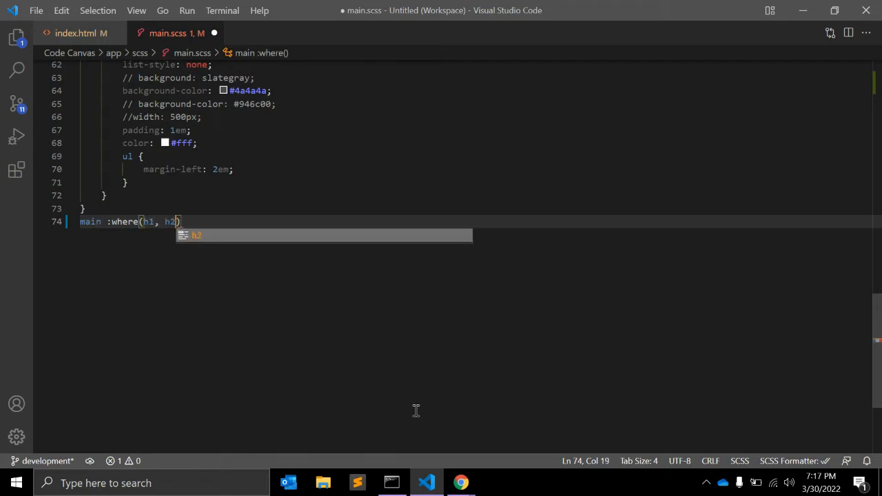
type(", h3) {")
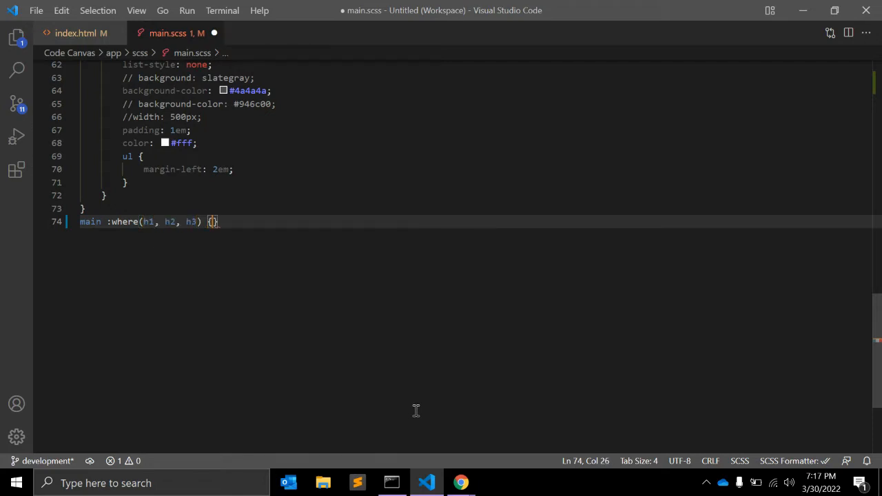
type("color: ;")
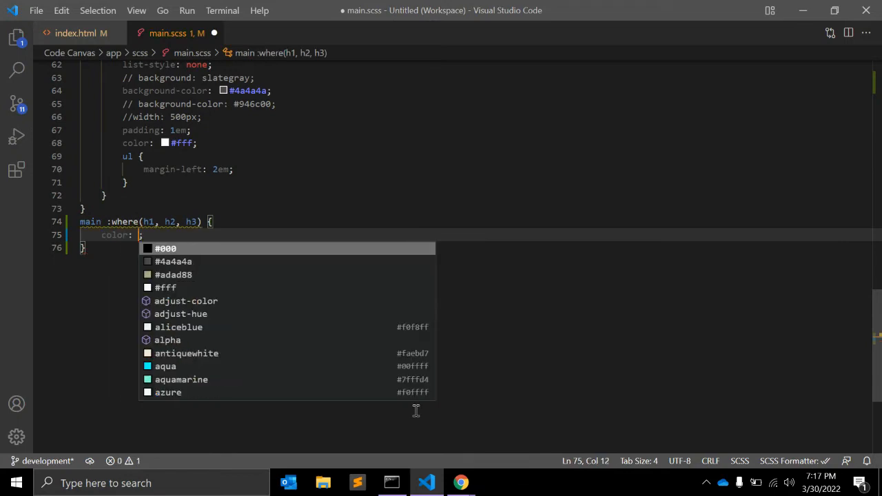
type("green")
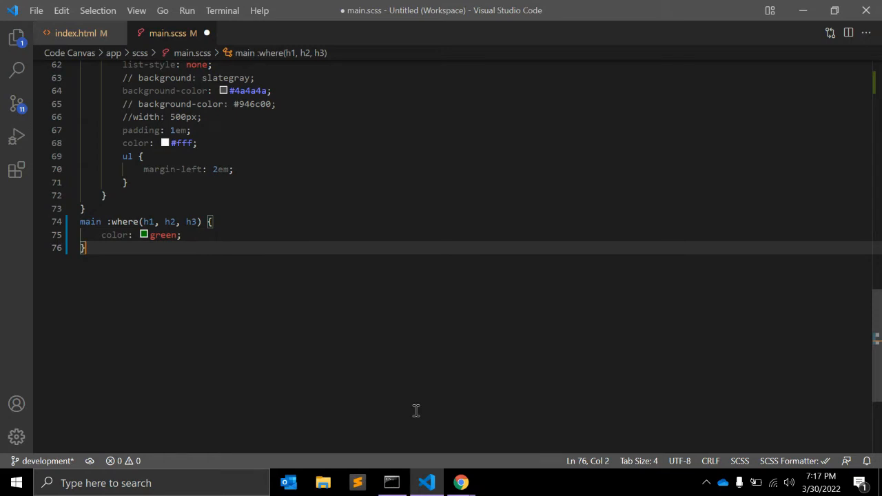
Begin the next rule with the main selector.
type("main")
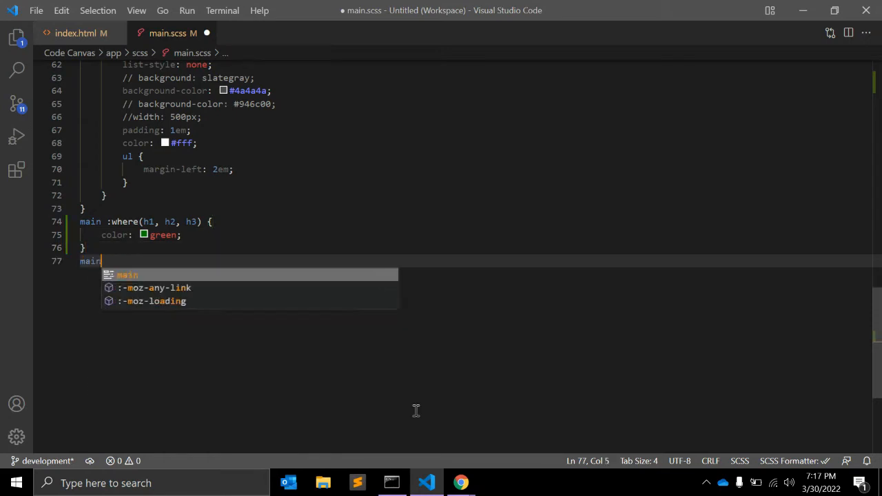
Write a main h1, main h2, main h3 rule setting color: green below the :where rule.
type("h1, min")
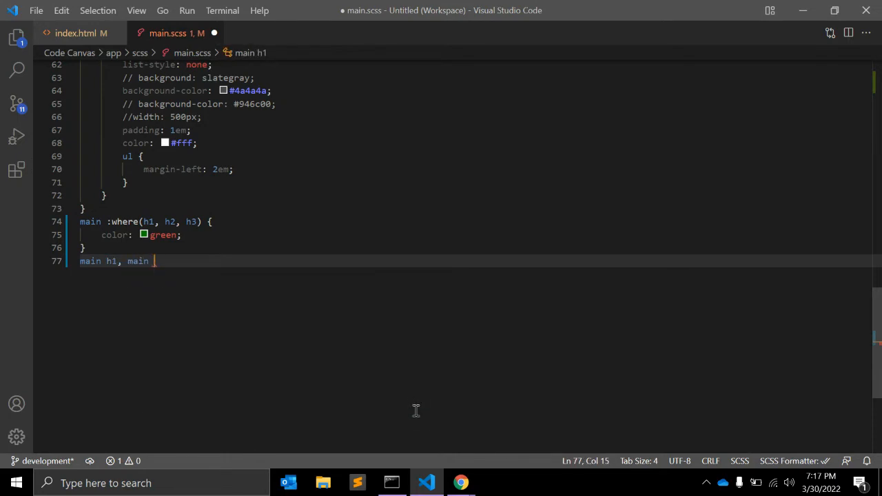
type("h2, main")
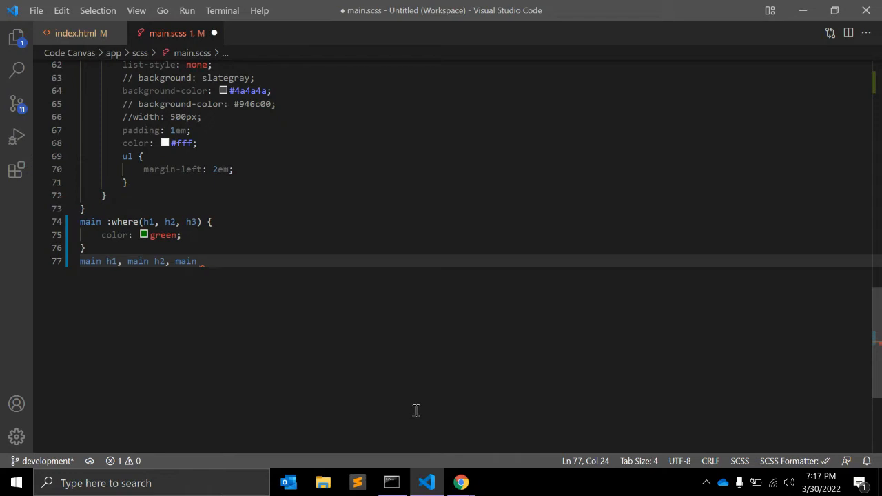
type("h3 {")
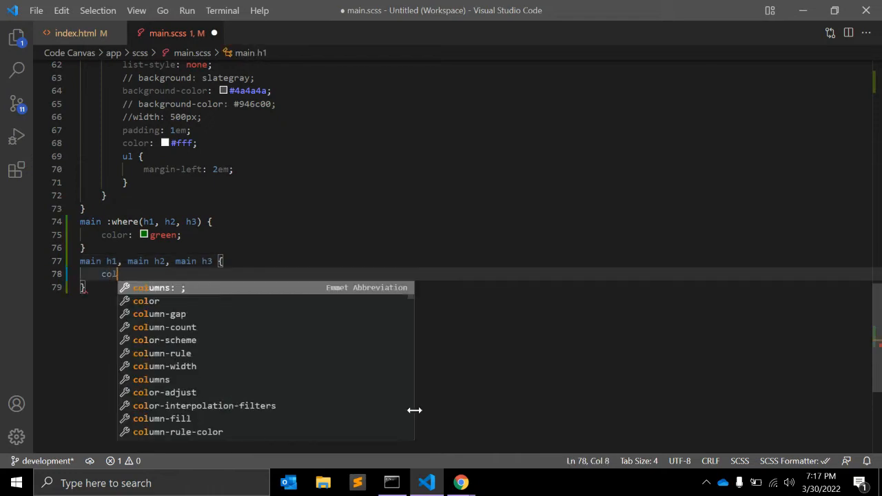
key("Escape")
type("or: green")
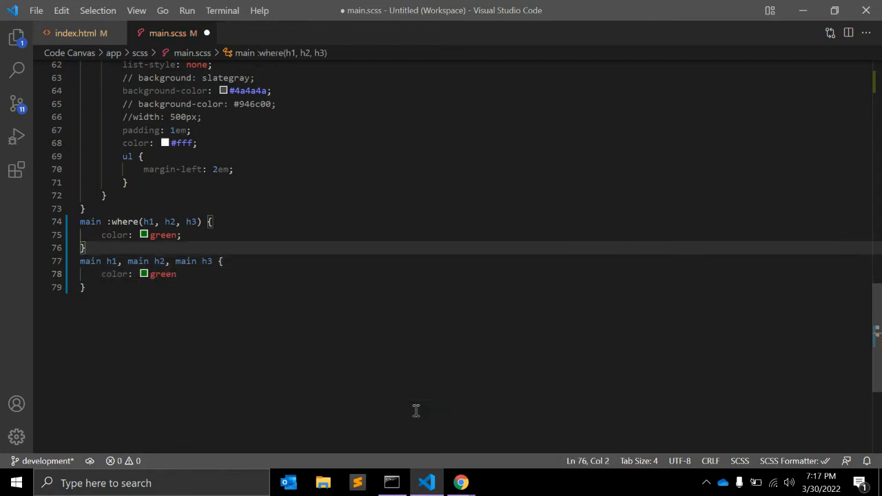
left_click(105, 196)
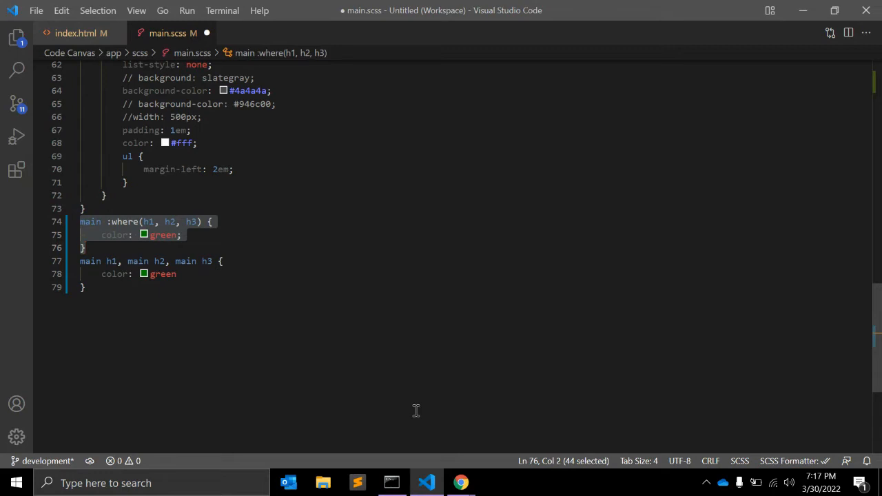
Label the :where() rule with a //(0,0,0,1) specificity comment above it.
type("(")
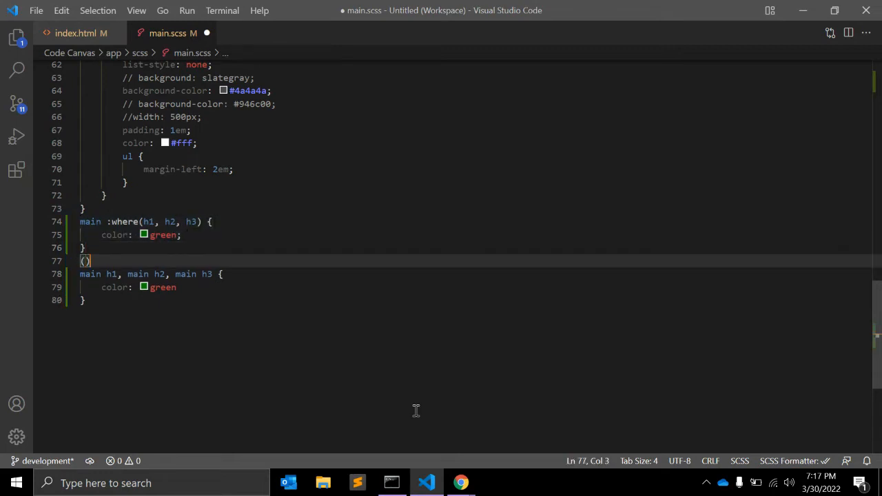
type("0,")
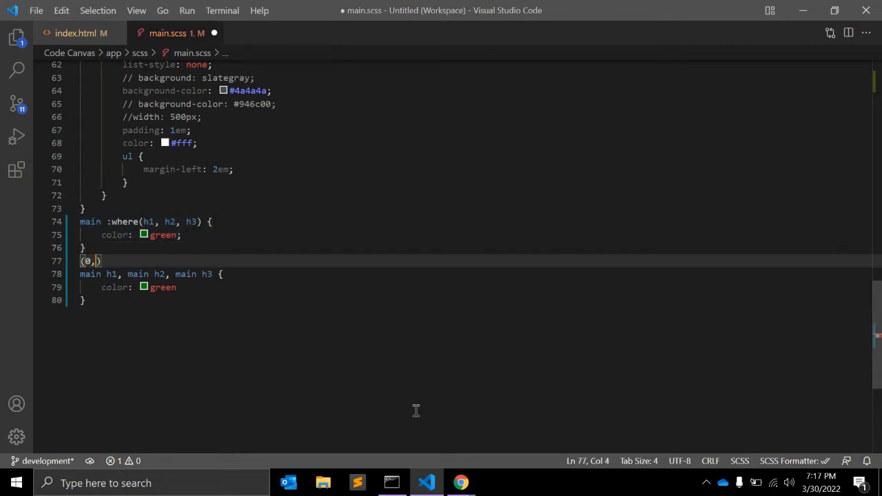
type("0,0,1")
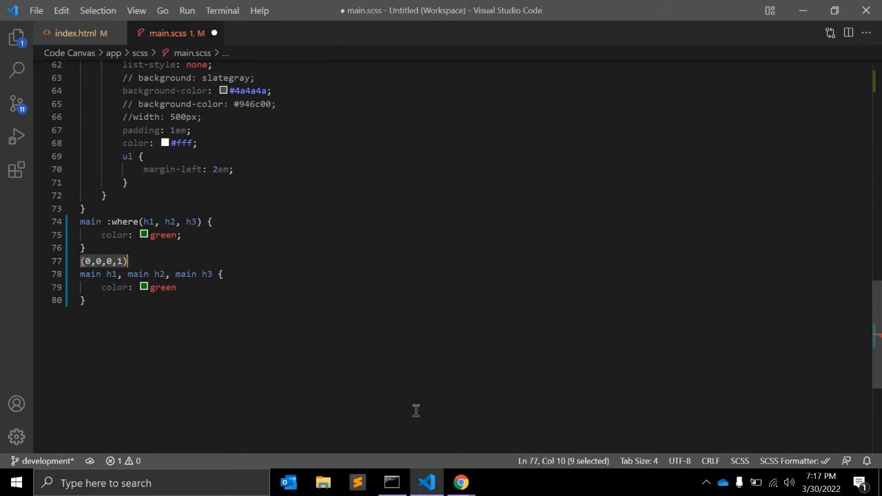
key("Delete")
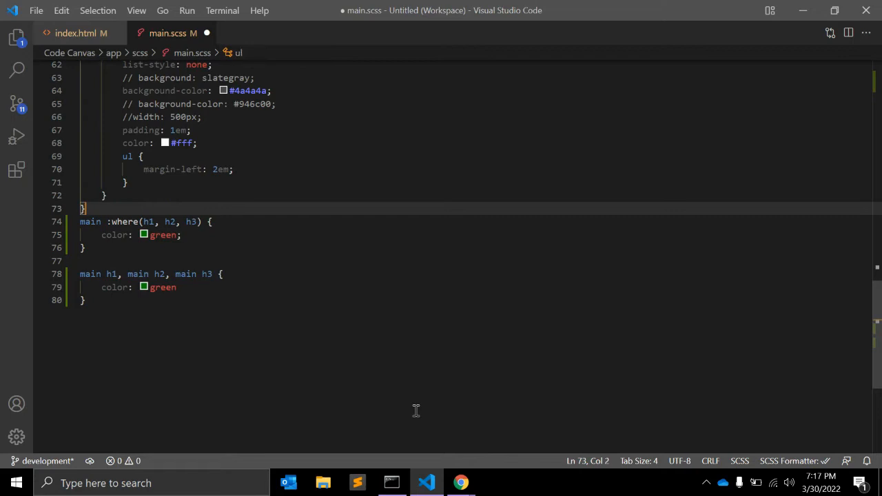
type("//(0,0,0,1)")
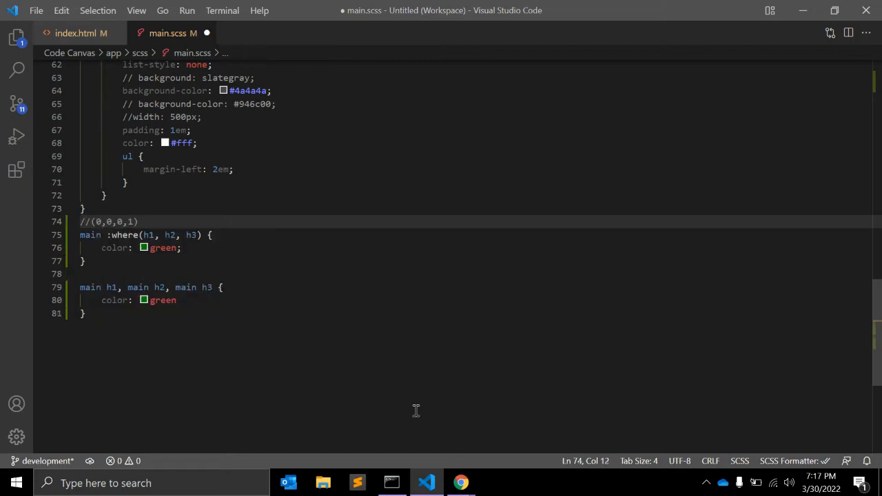
left_click(82, 273)
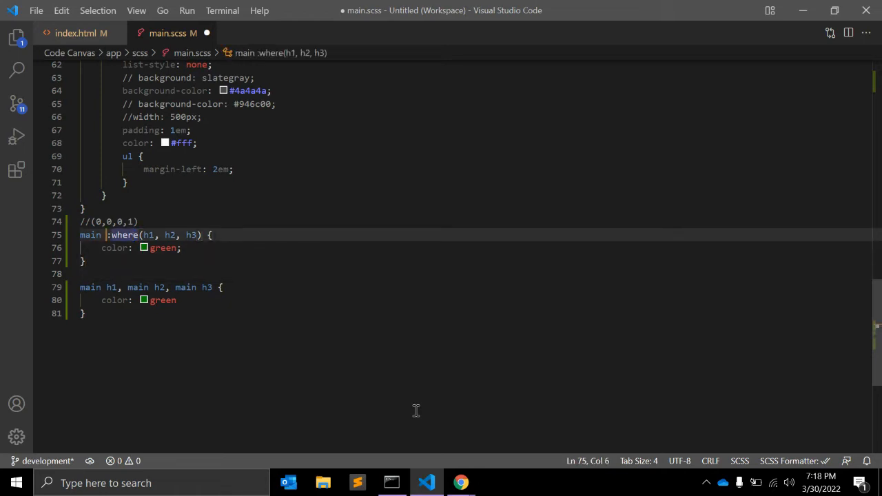
Label the main h1, main h2, main h3 rule with a // (0,0,0,2) specificity comment.
double_click(90, 234)
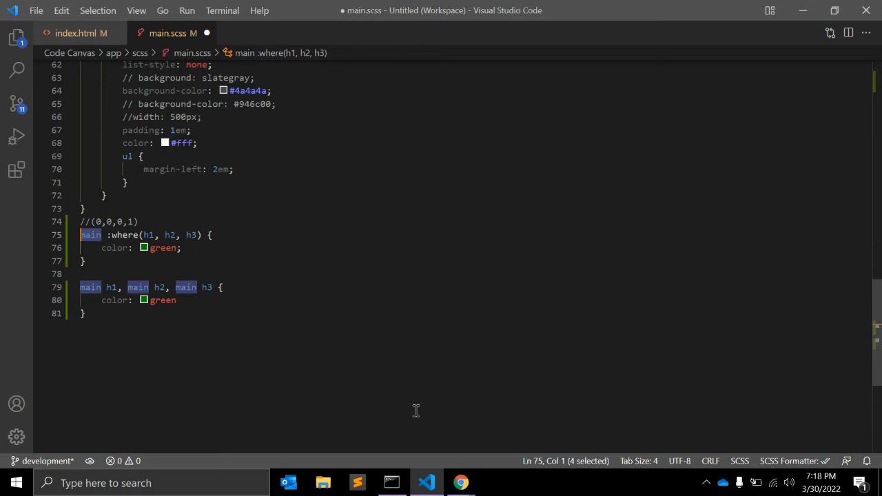
left_click(102, 289)
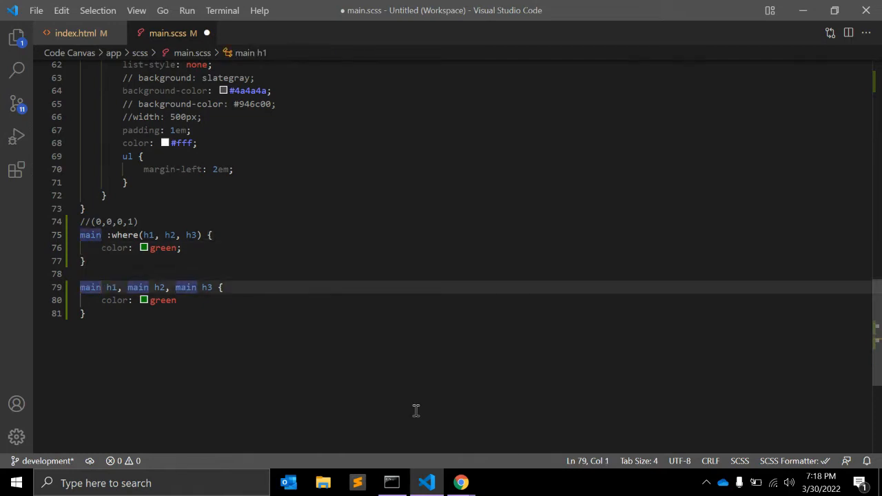
type("// (0,0,0,1")
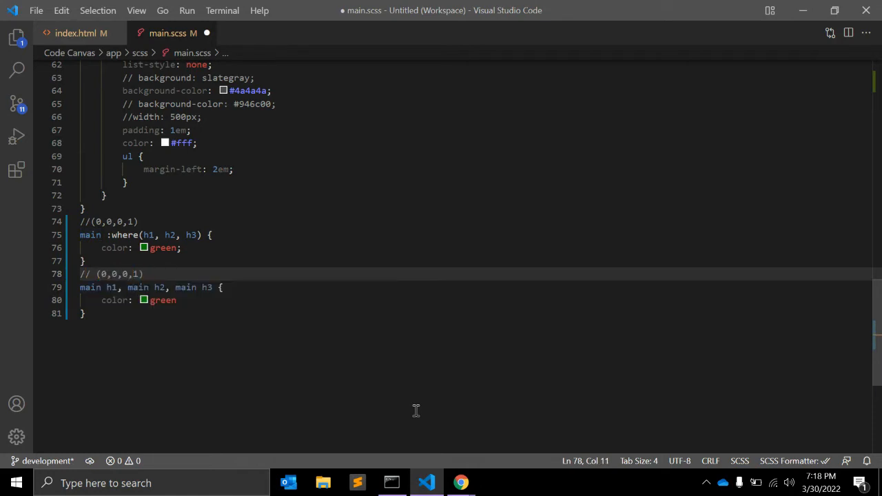
type("2")
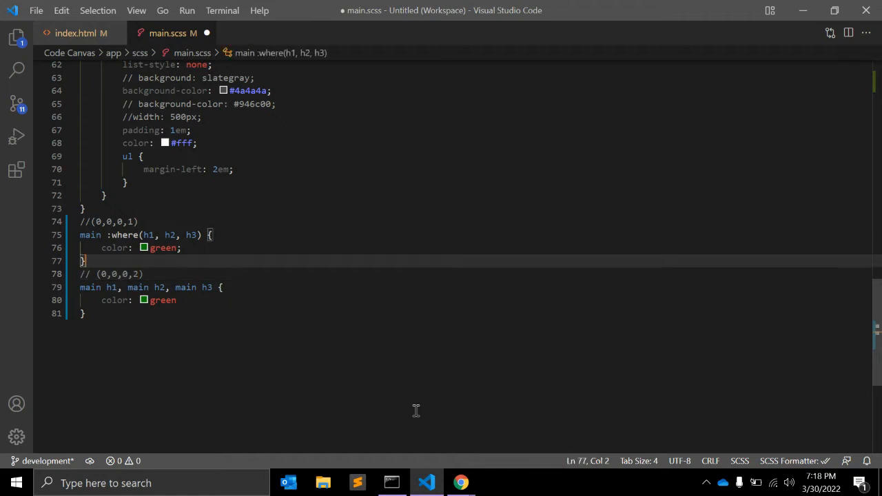
left_click(80, 289)
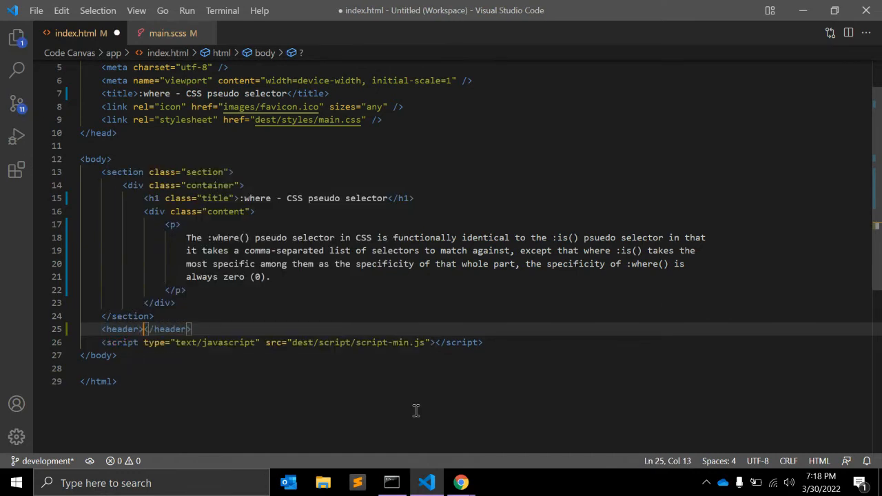
Add a header element with class="header" and a footer with class="footer" to index.html.
type("class=\"\"")
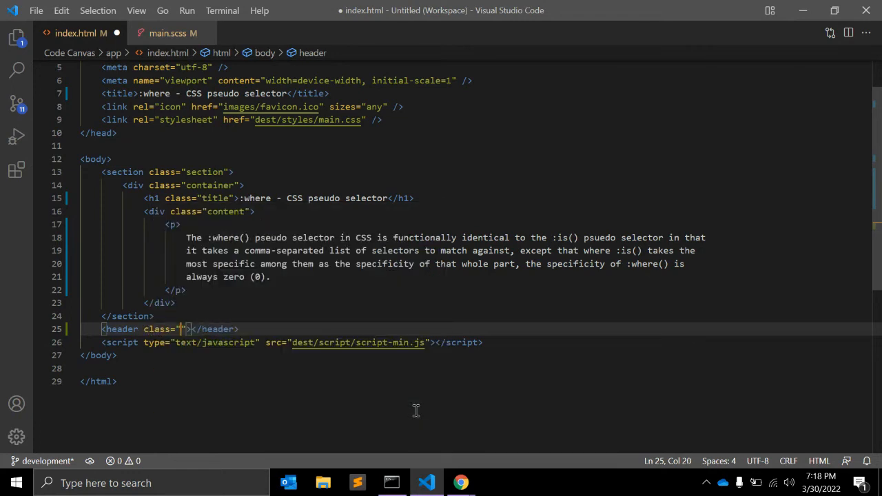
type("header")
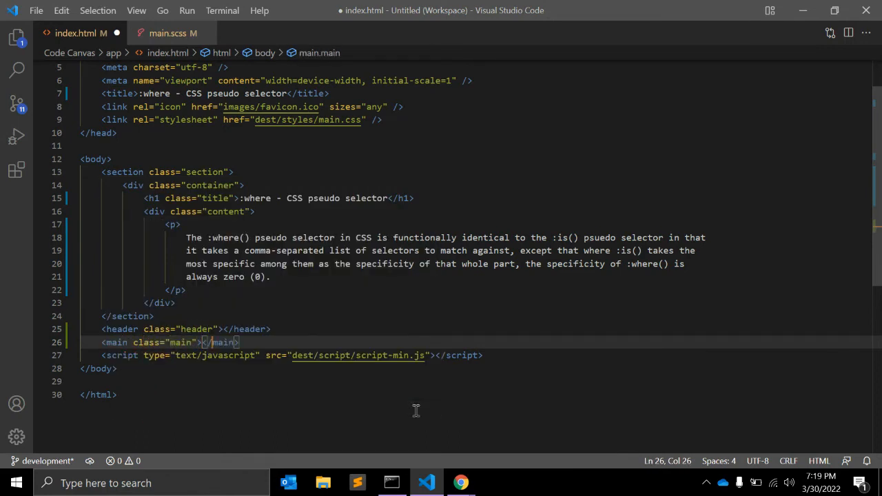
key("Enter")
type("<aside class=\"aside\"></aside>")
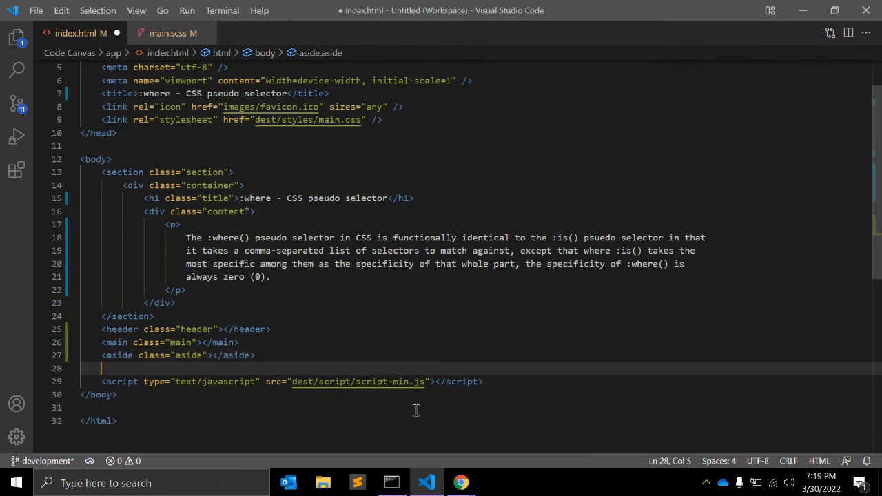
type("<footer")
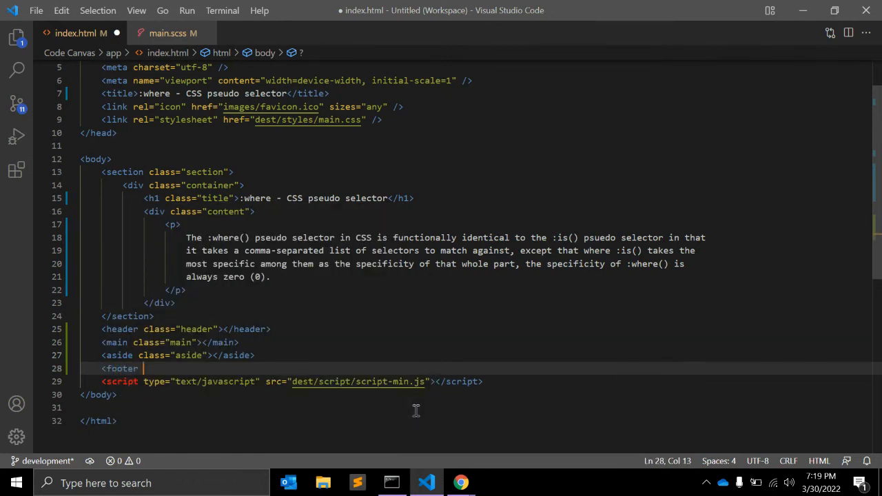
type("class=\"footer\"></footer>")
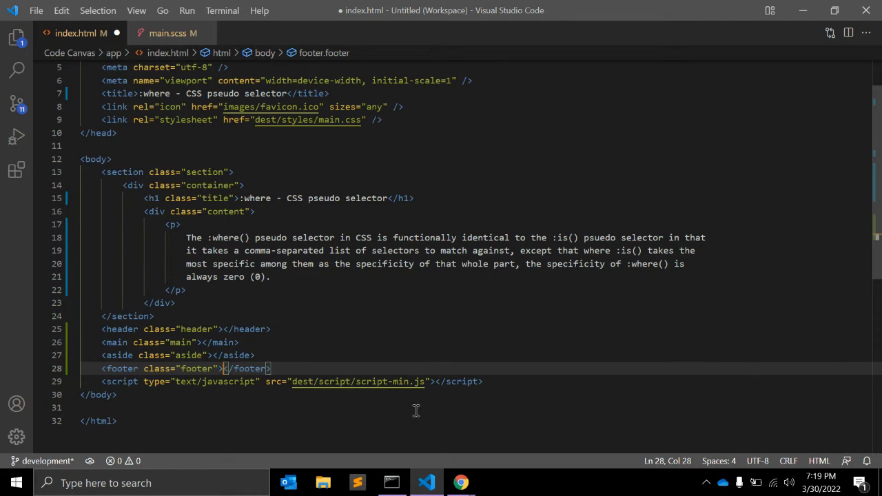
key("Enter")
type("<a ></a>")
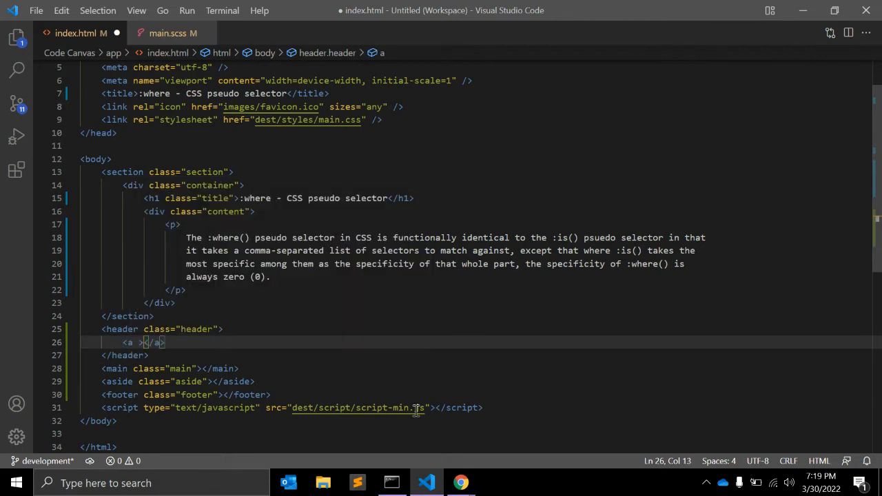
Give the anchor inside the header the text link.
type("link")
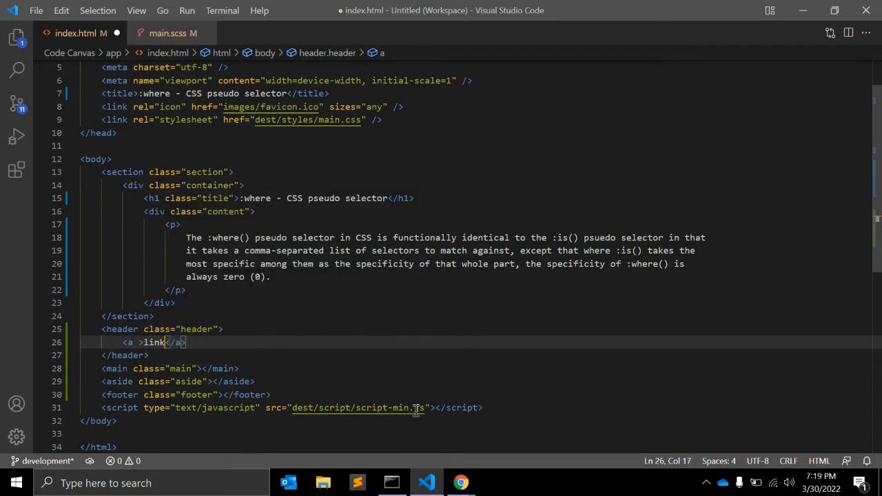
left_click(430, 408)
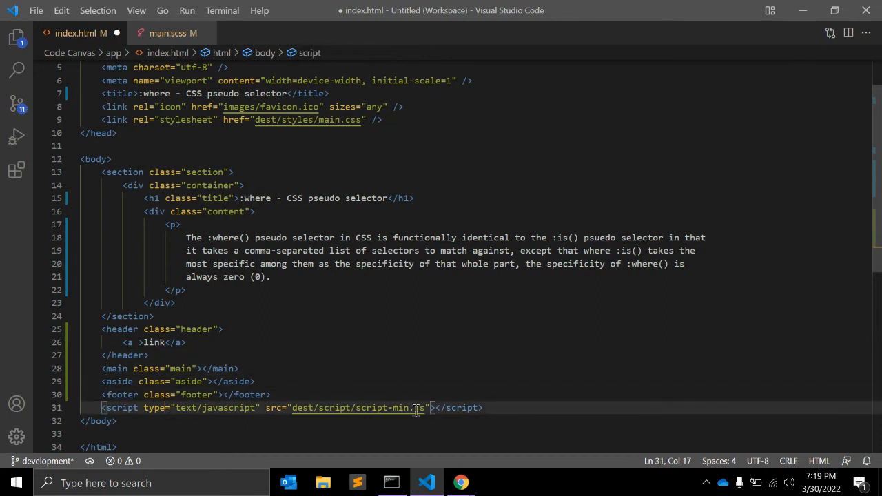
In main.scss, write a :is(.hader, .footer) a rule setting color: red.
left_click(169, 33)
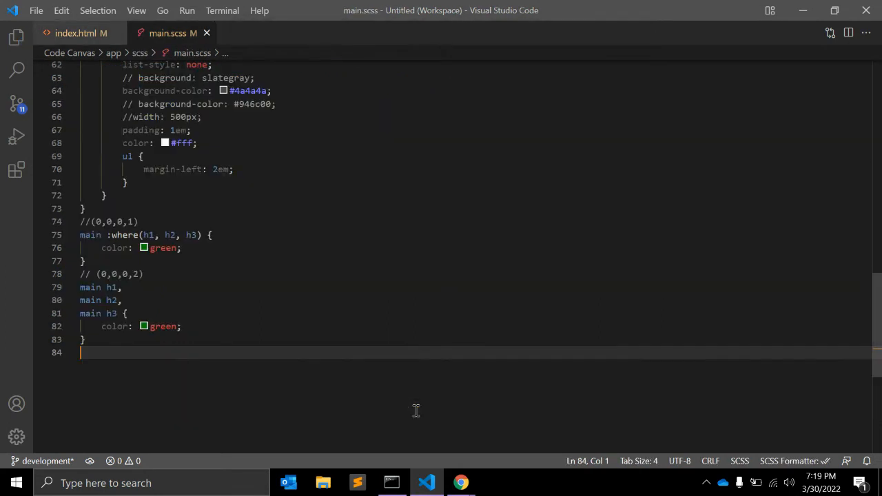
type(":is(")
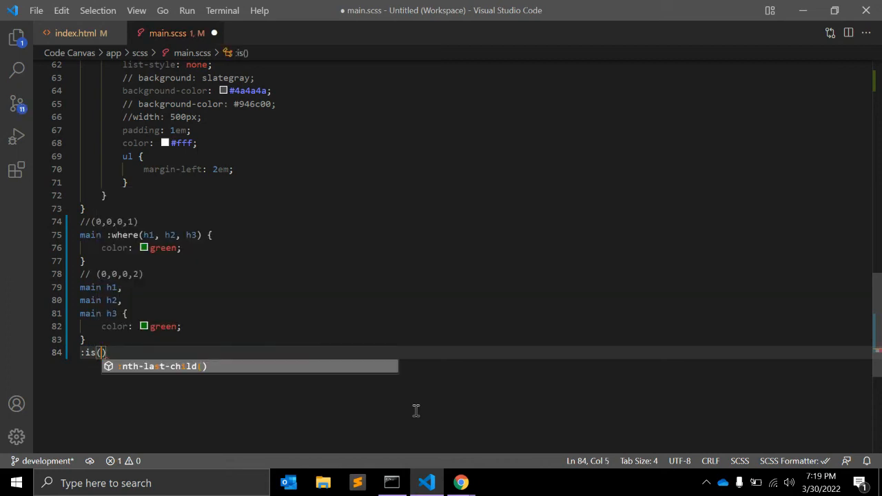
type(".hader, .footer")
type("c")
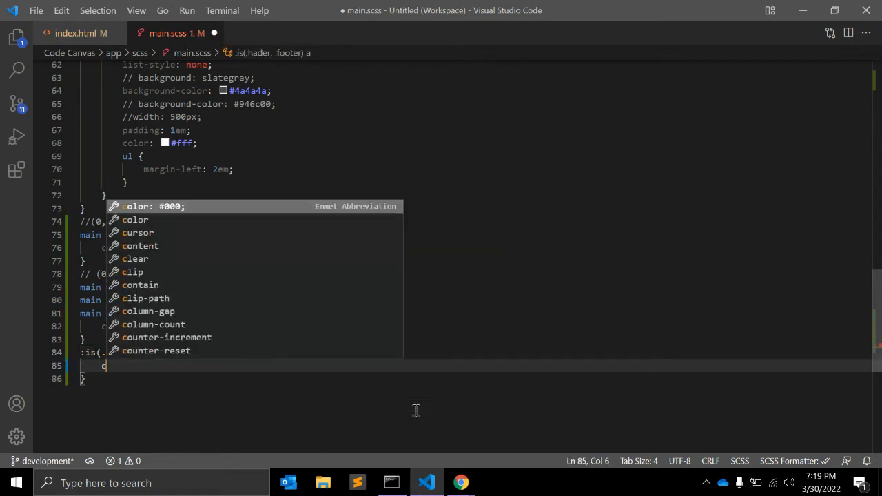
type("olor: red;")
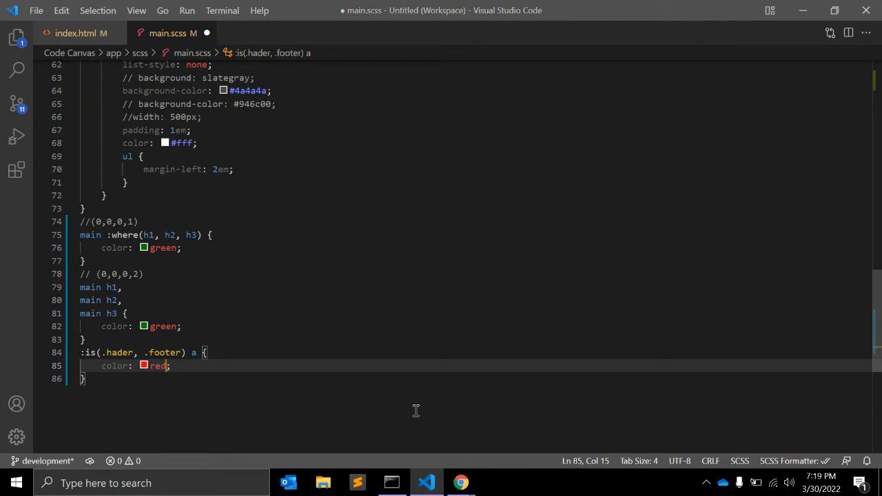
Comment the :is rule with // (0,0,1,0) and start a fresh line below it.
left_click(86, 339)
type("// ")
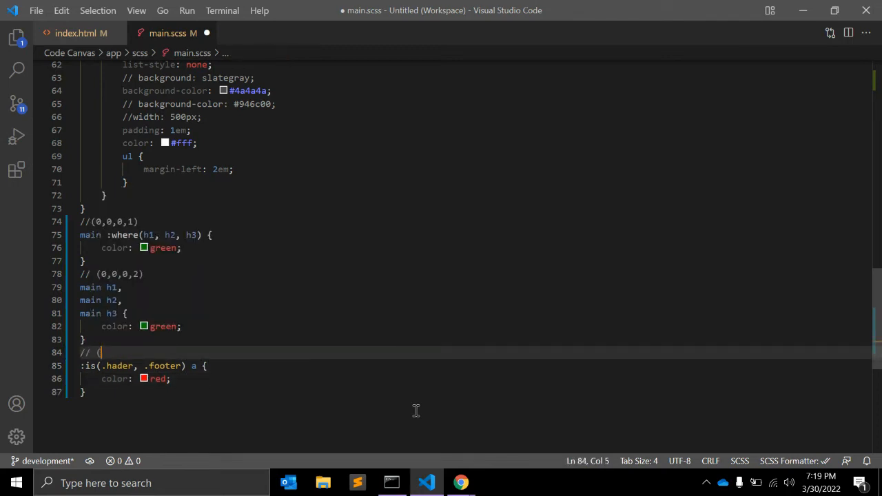
type("(")
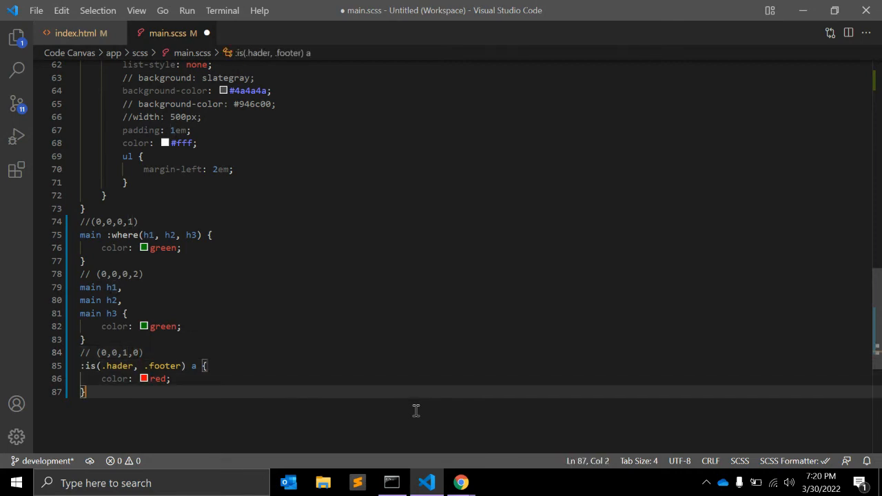
key("enter")
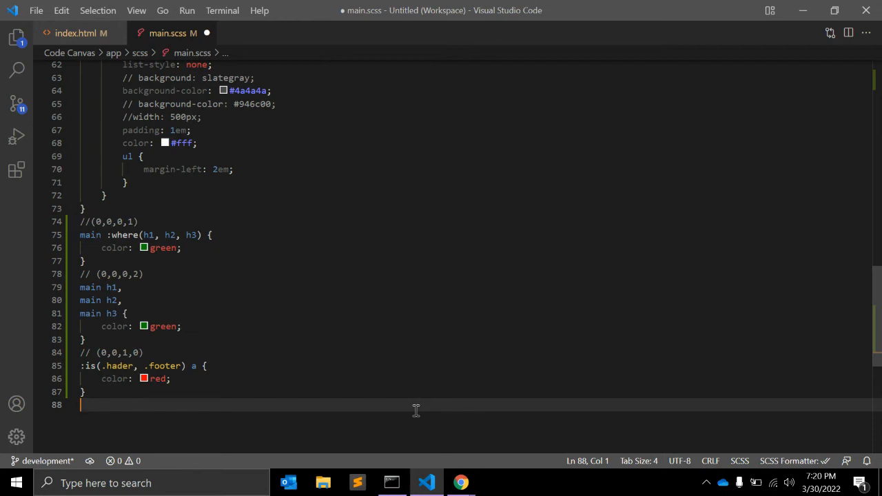
Write a header a rule setting color: red below the :is rule.
type("h")
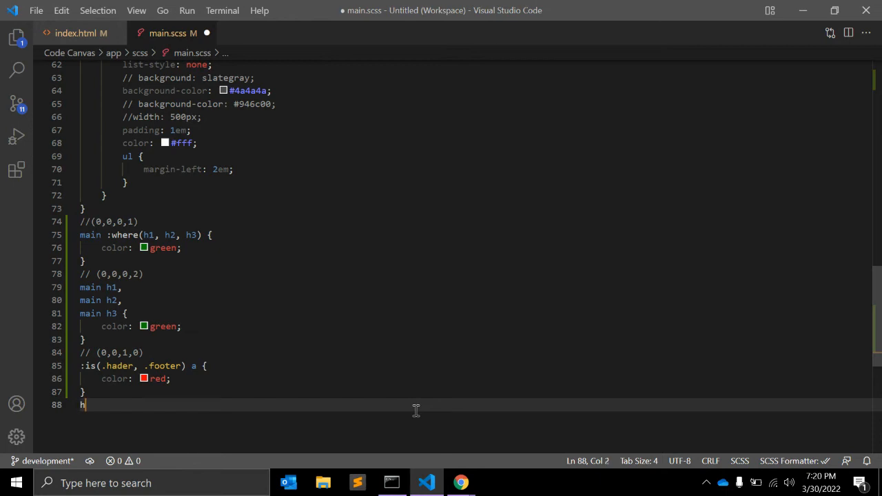
type("eader a {")
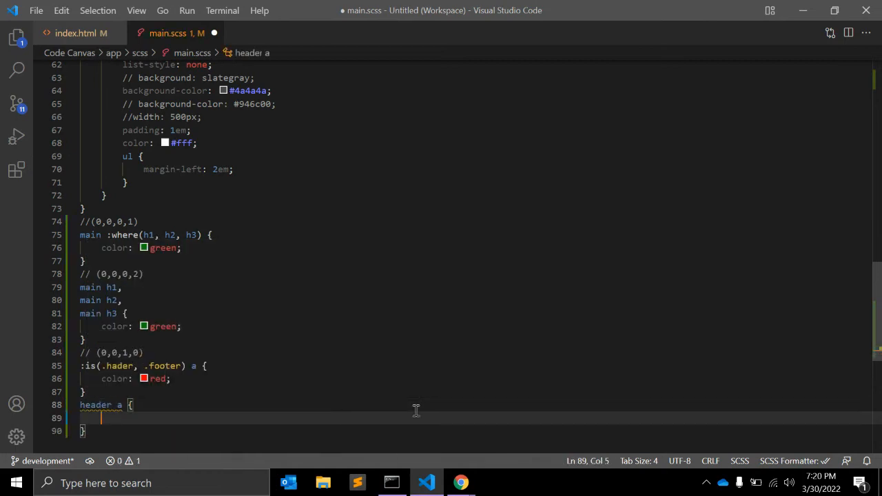
type("color: red;")
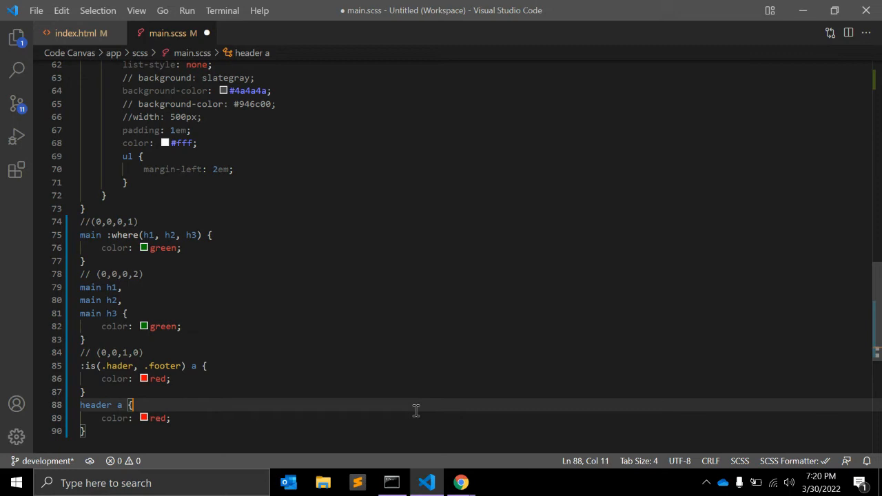
Comment the header a rule with //(0,0,0,2) and start a new line.
type("(0,0,0,1)")
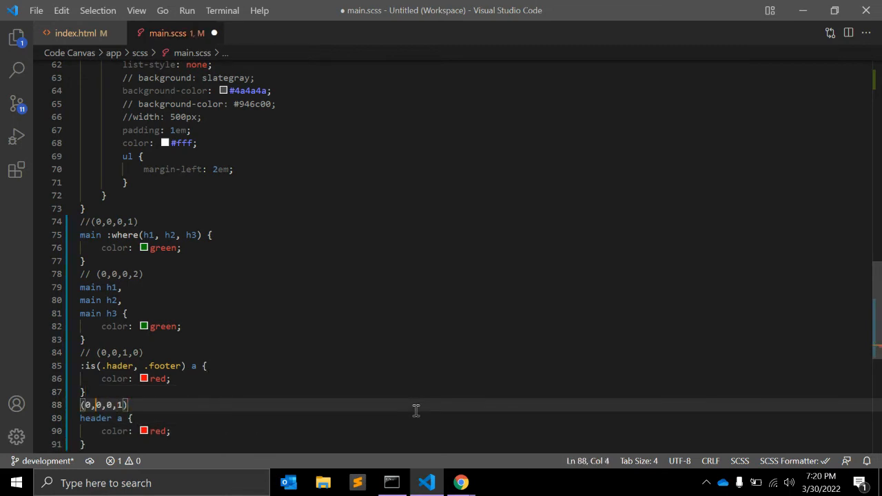
type("//")
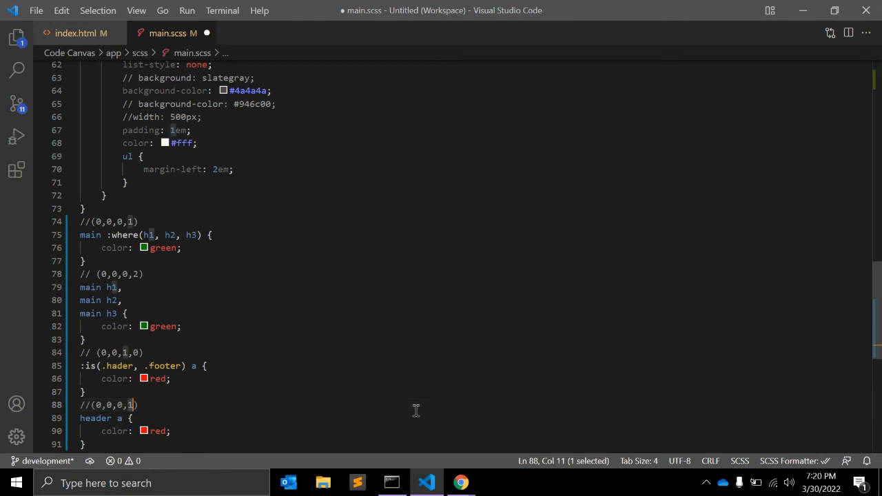
type("2")
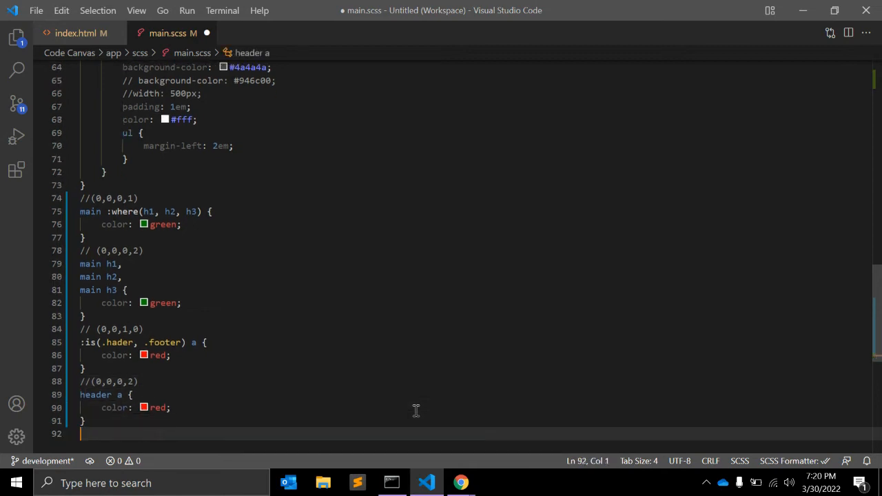
key("Enter")
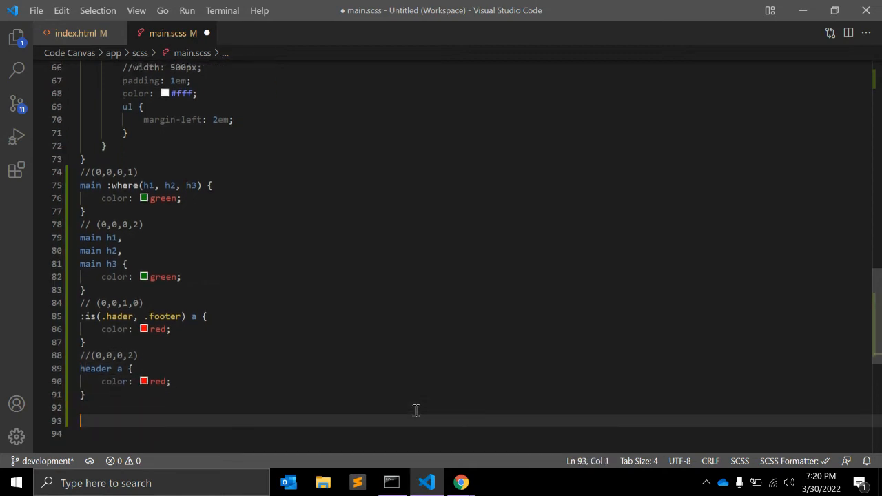
Write a :where(.header, .footer) rule setting color: red, commented //(0,0,0,1).
type(":whire")
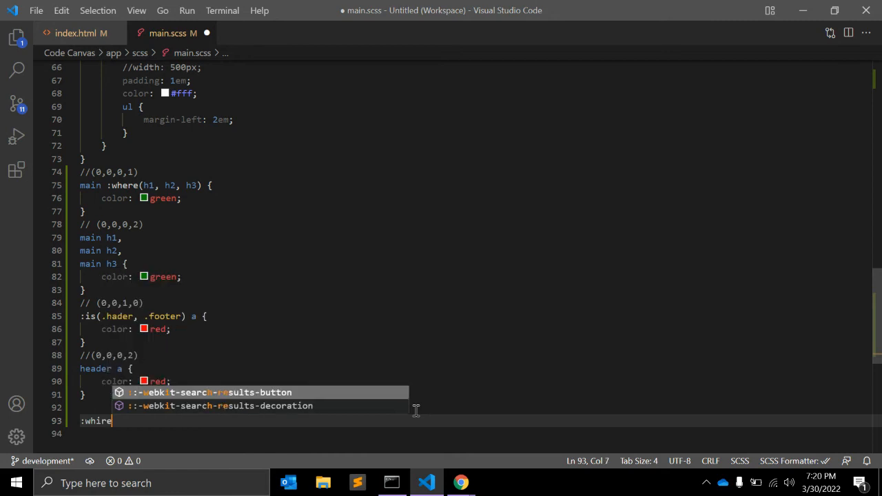
key("BackSpace")
type("ere(")
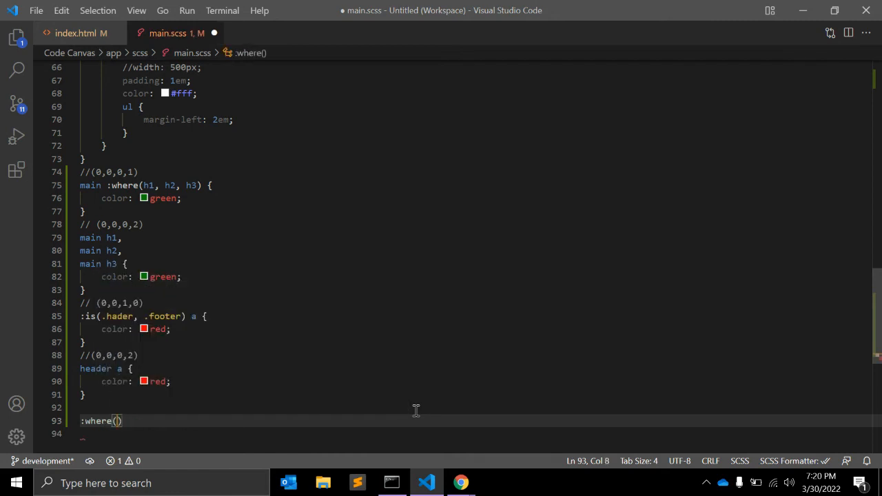
type(".header, .footer")
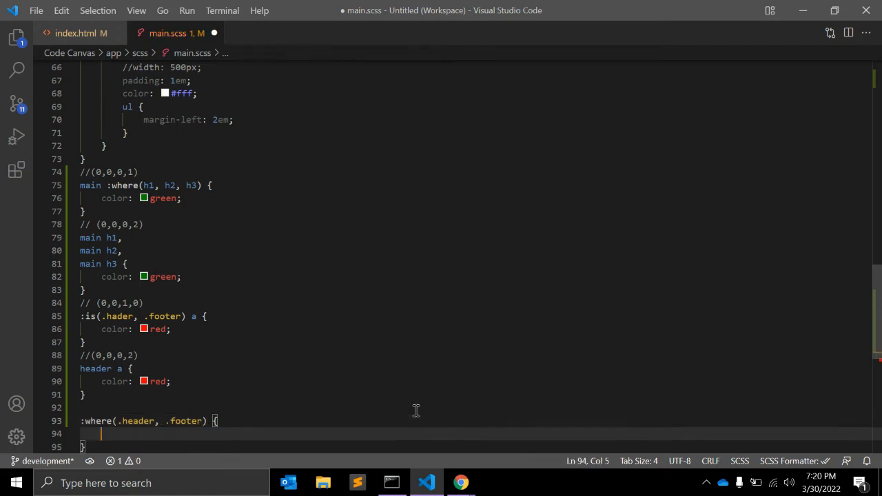
type("color: red;")
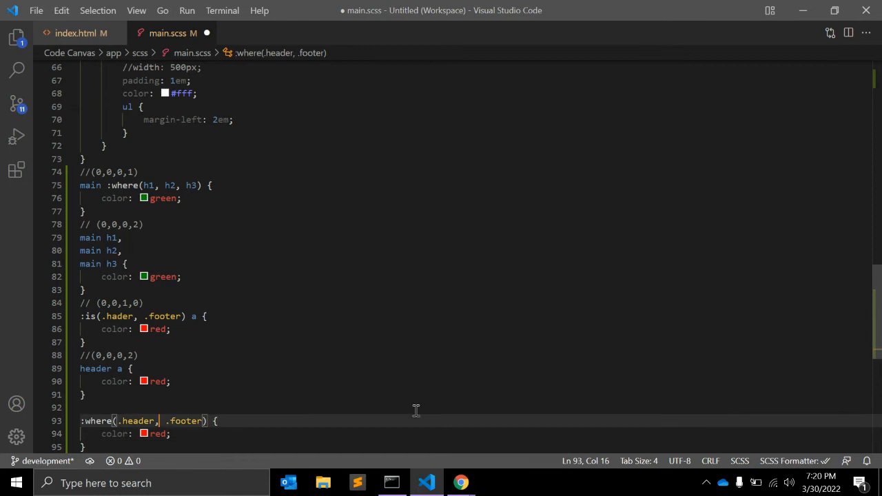
type("(0,0,0,1)")
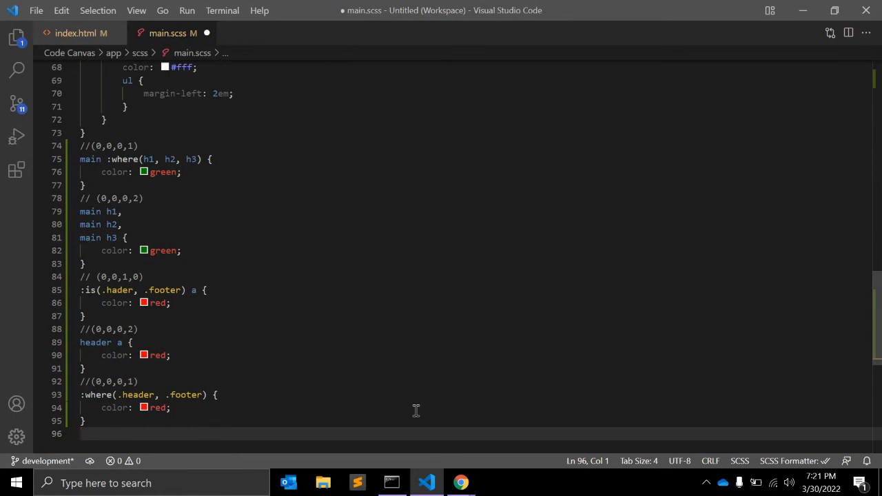
Write an h3:where(#someid) rule with border: 1px solid green and highlight #someid.
type("h3")
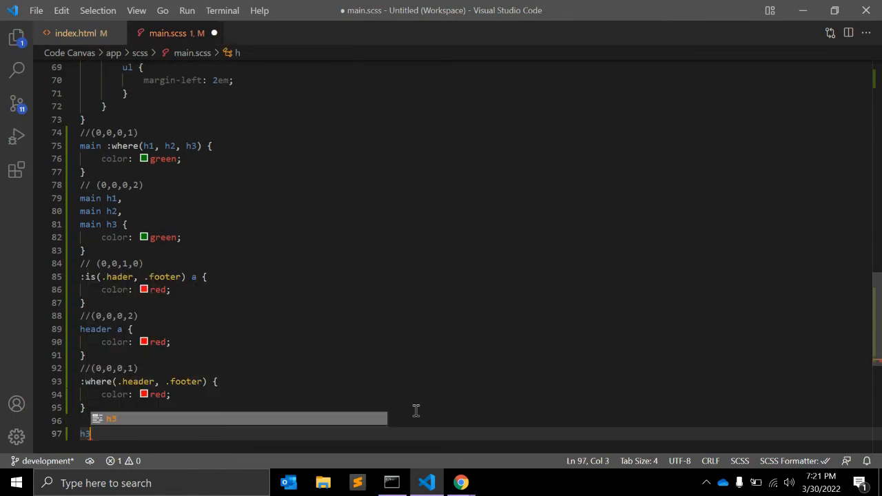
type(":whi")
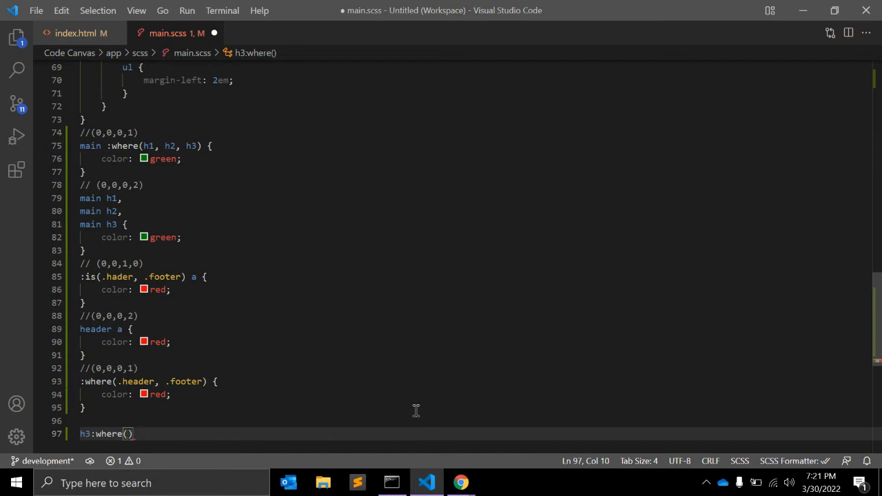
type("#someid")
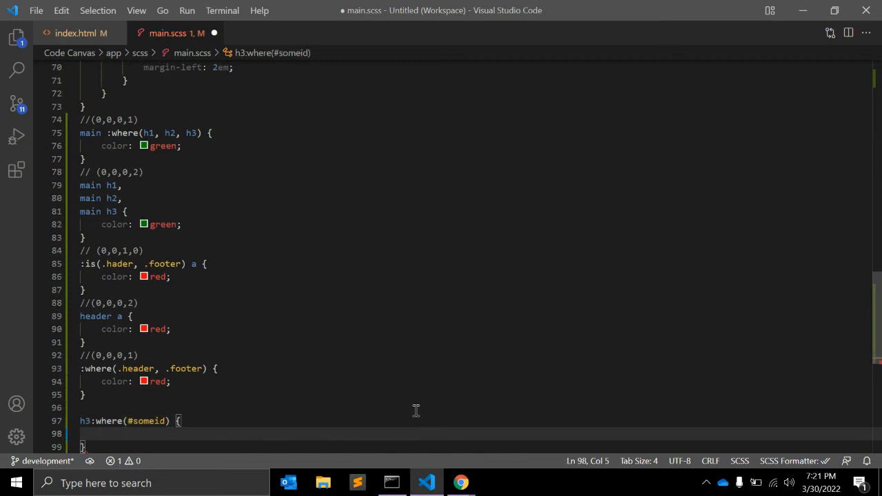
type("border: 1px solid gree")
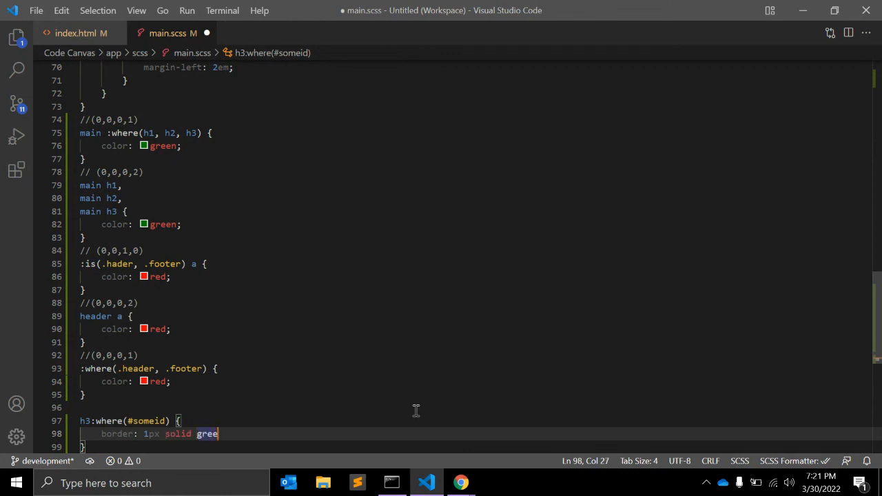
type("n;")
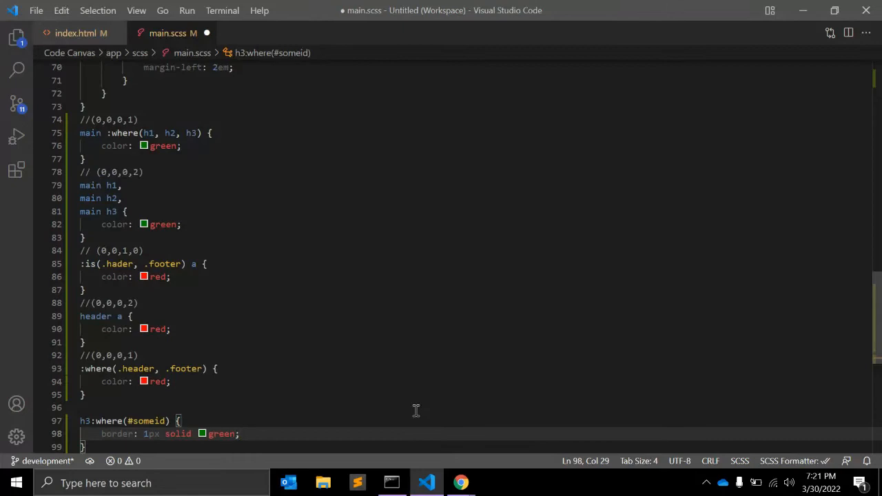
double_click(146, 420)
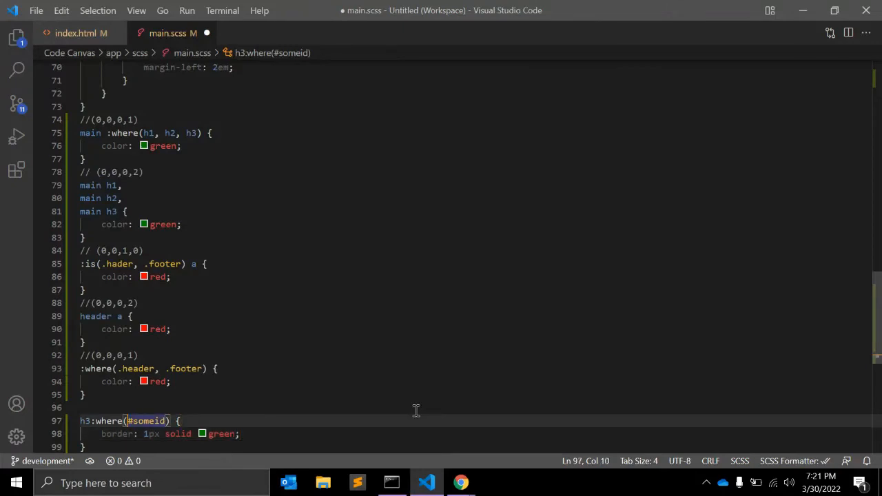
double_click(146, 420)
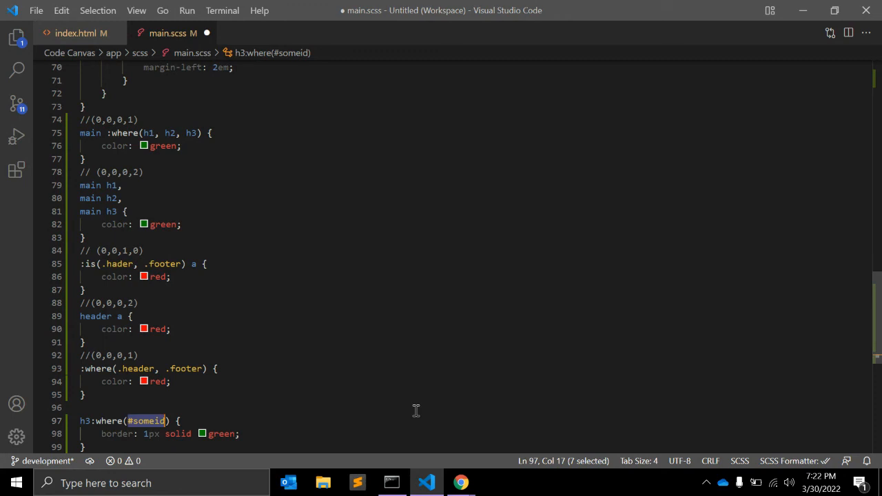
Review the h3 :where rule in main.scss, then switch to the Chrome page preview.
scroll("down", 3)
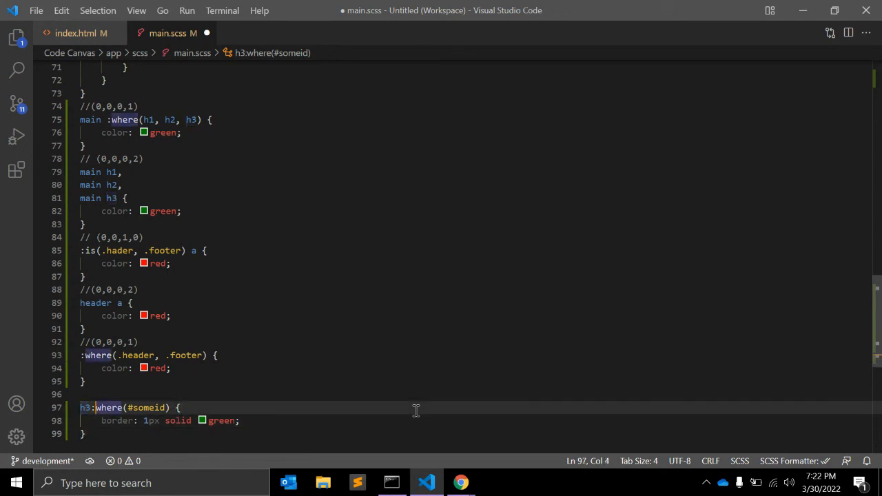
double_click(108, 408)
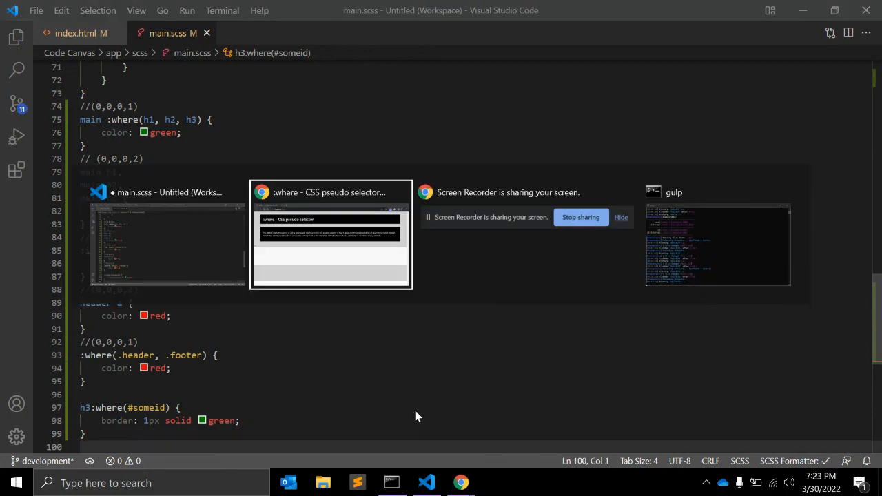
left_click(331, 235)
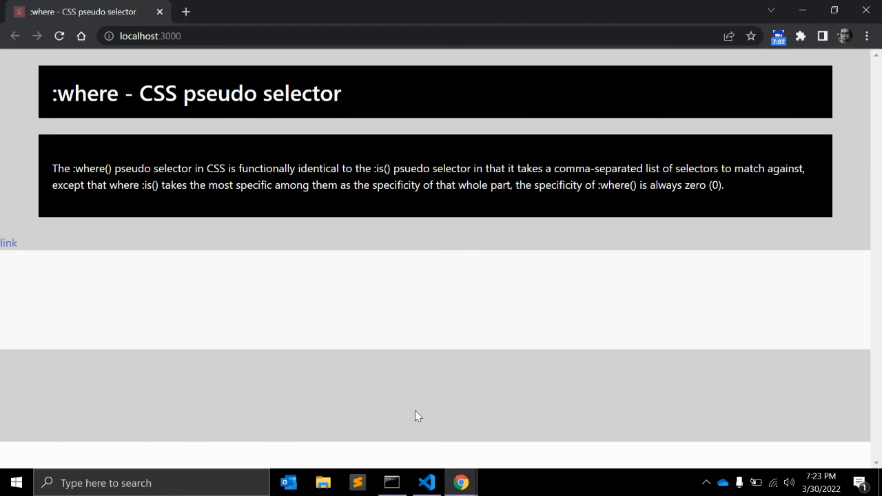